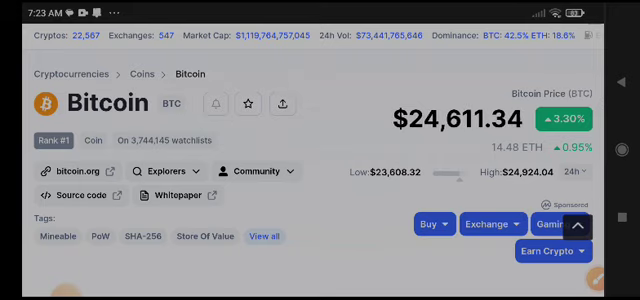
# Scroll the Bitcoin page down until the Bitcoin to USD Chart is in view
pyautogui.scroll(-3)
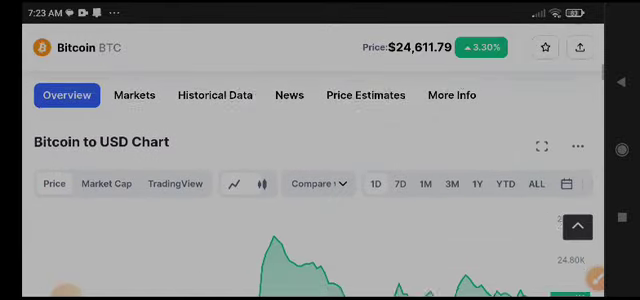
pyautogui.scroll(-3)
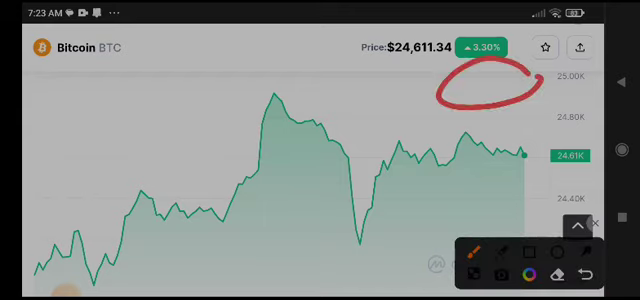
# Circle the chart's upper right in red, then scroll to the BTC Price Live Data description
pyautogui.moveTo(260, 90); pyautogui.dragTo(400, 92)
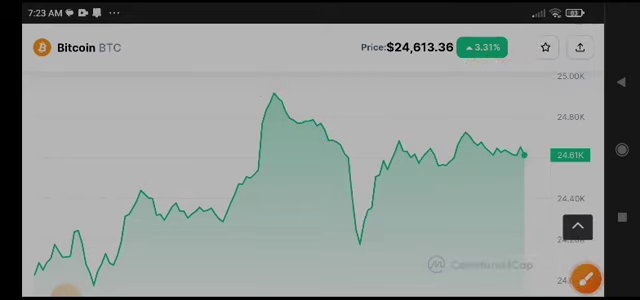
pyautogui.scroll(-3)
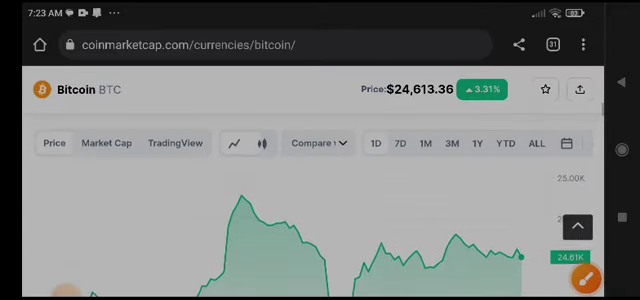
pyautogui.scroll(-3)
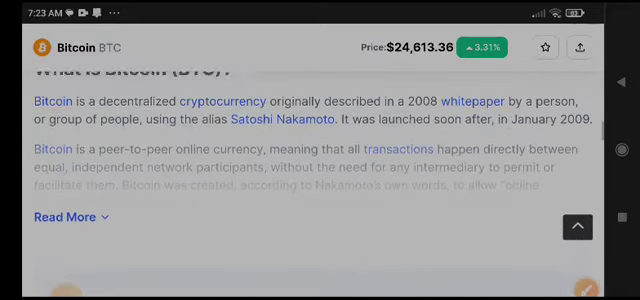
pyautogui.scroll(3)
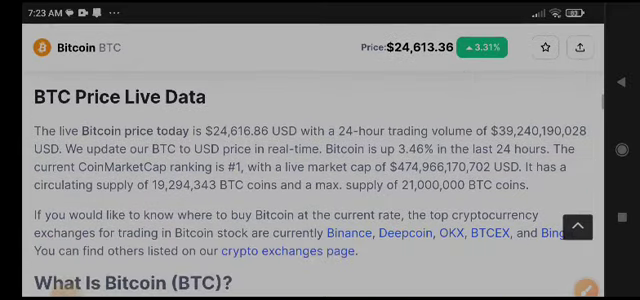